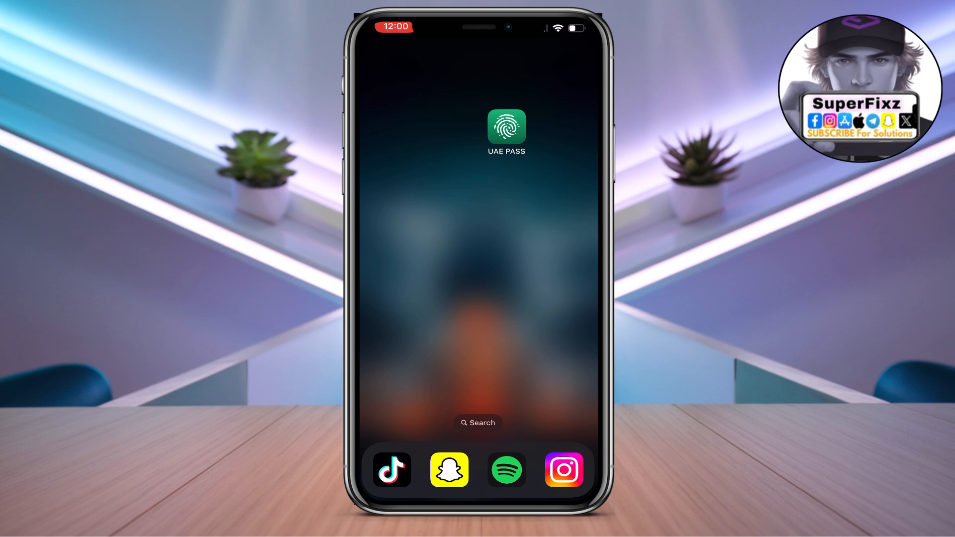
# Search for 's', launch Settings from the results, and scroll its main list.
pyautogui.write('s')
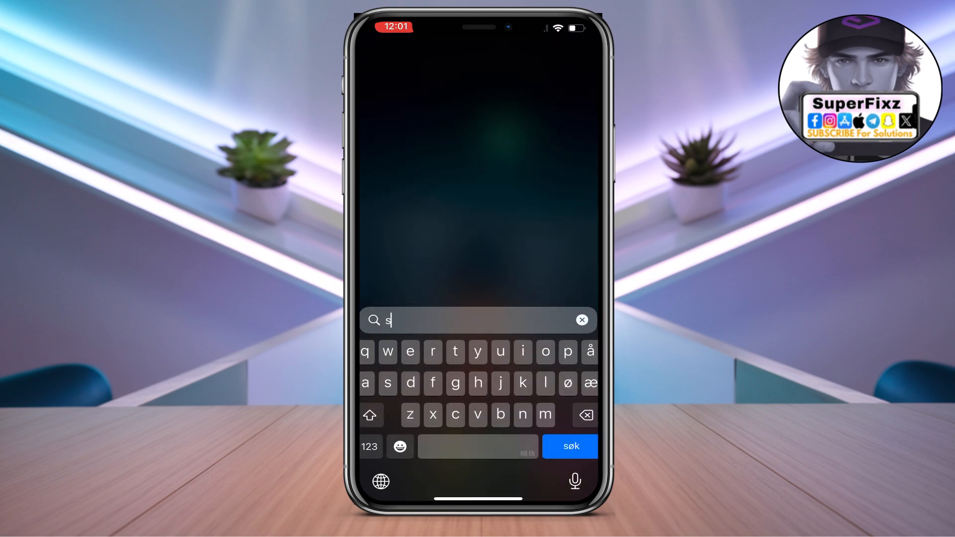
pyautogui.click(581, 320)
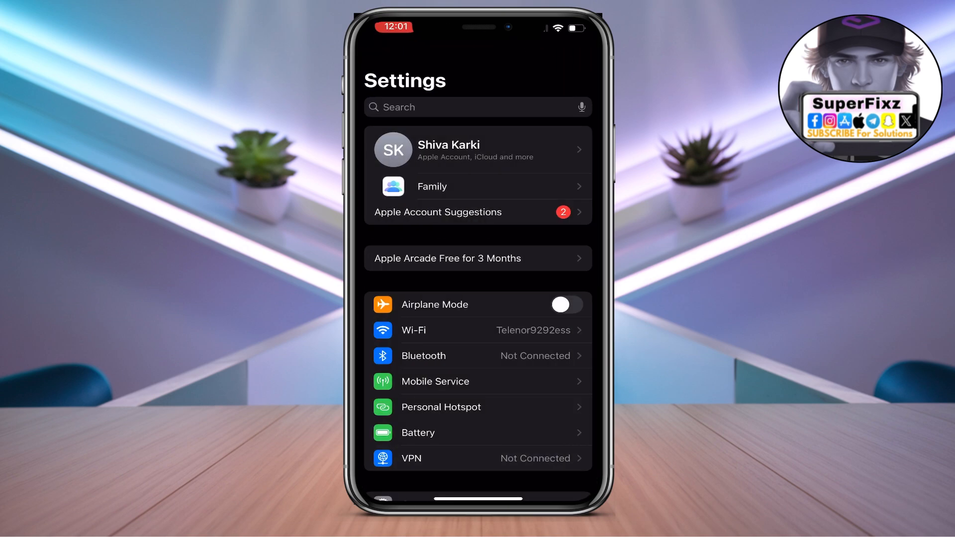
pyautogui.scroll(-3)
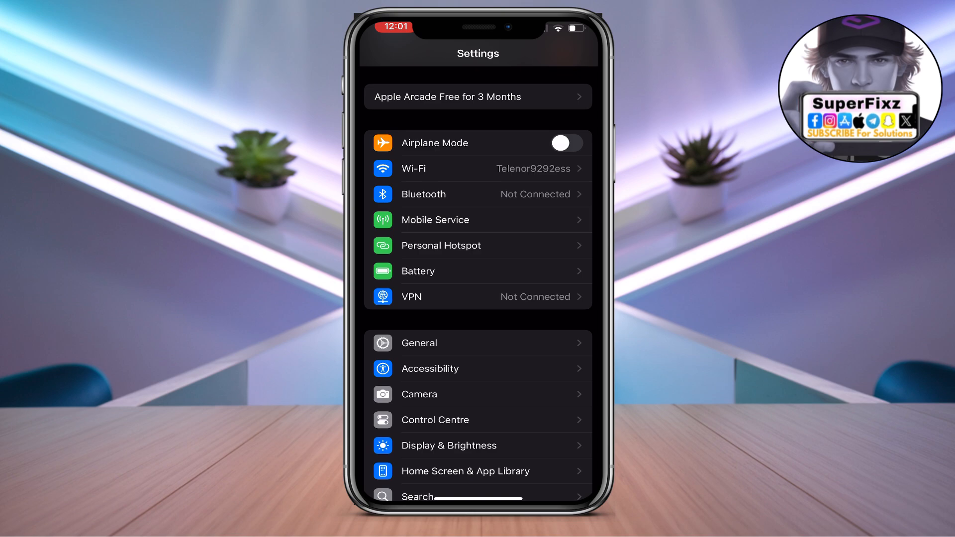
pyautogui.click(418, 343)
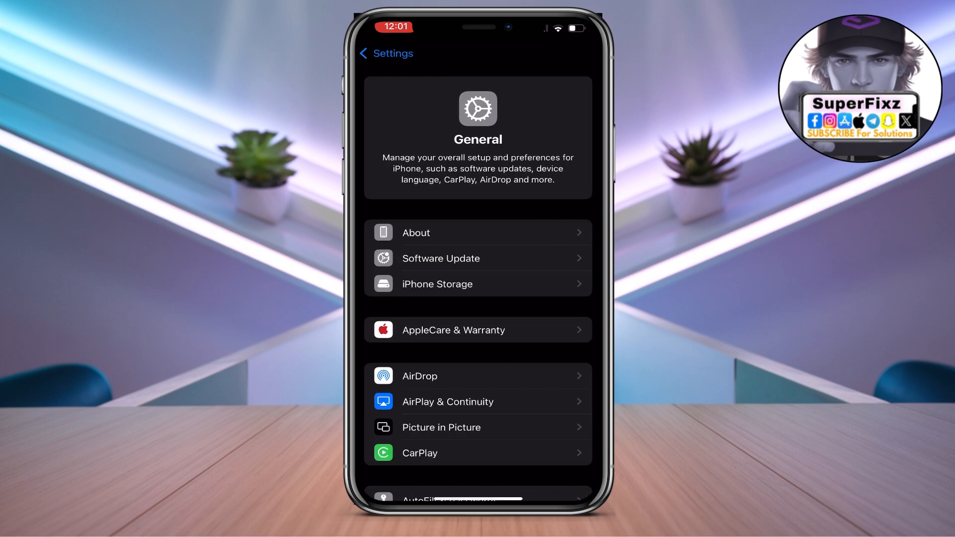
pyautogui.scroll(-3)
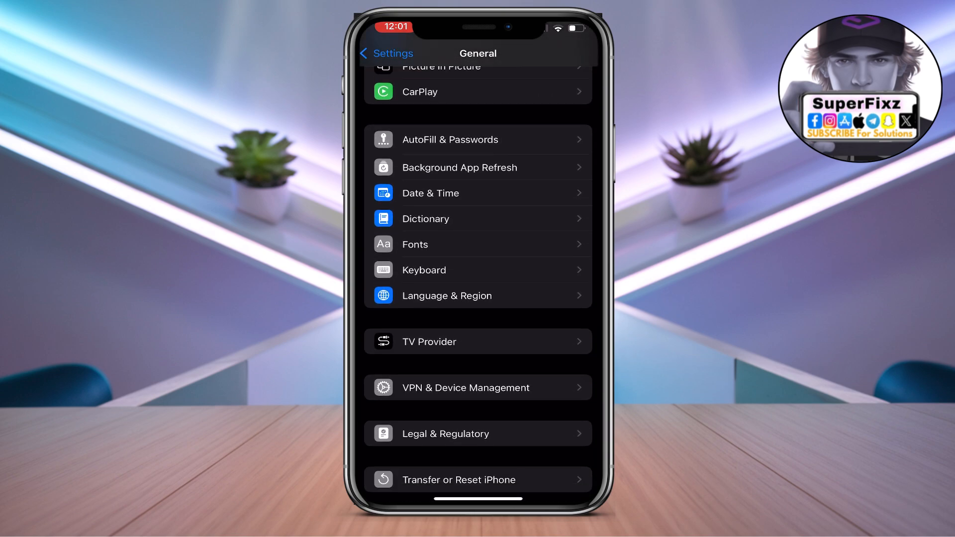
pyautogui.click(477, 388)
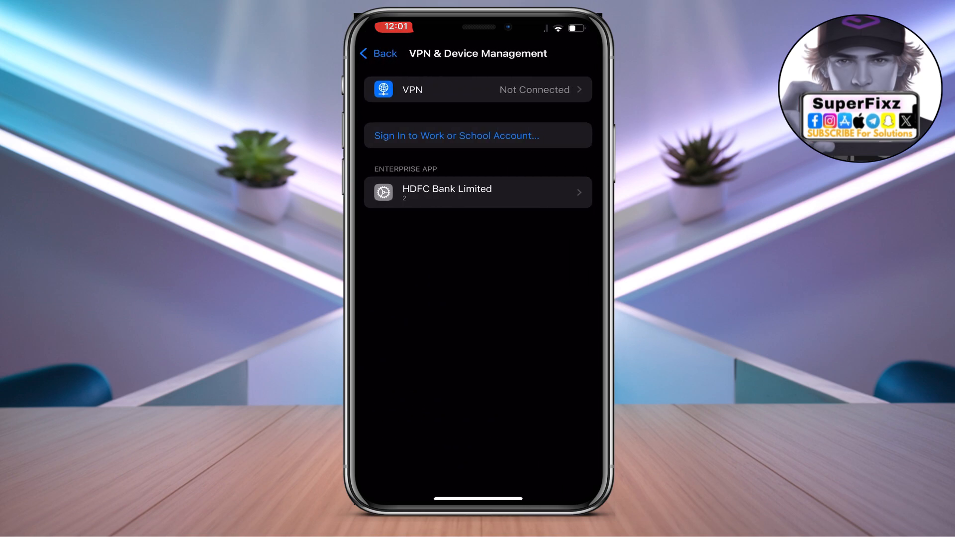
pyautogui.click(378, 53)
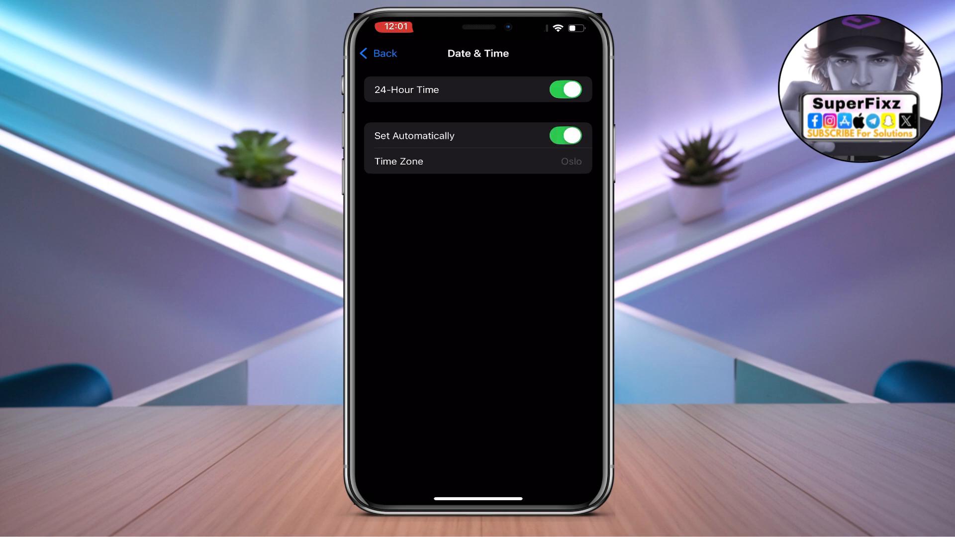
pyautogui.click(377, 54)
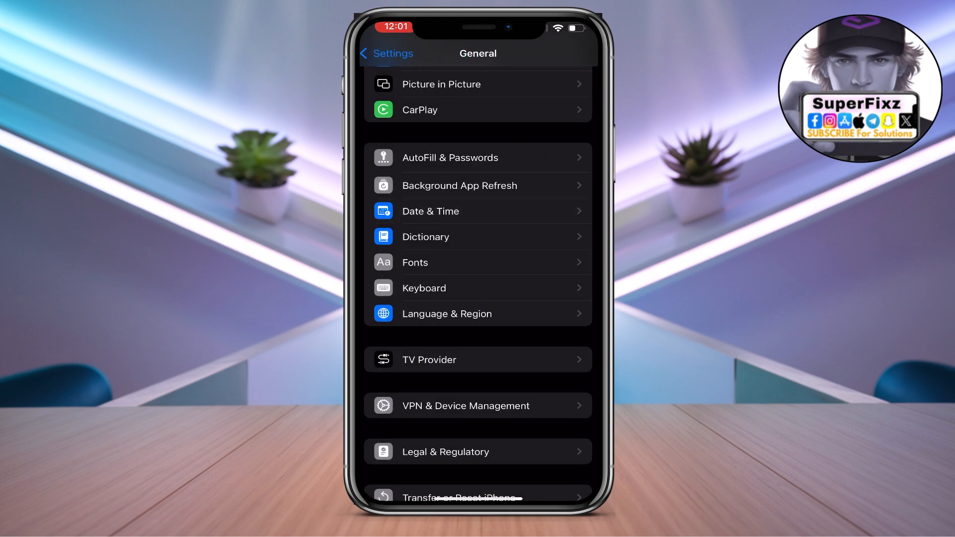
pyautogui.click(388, 53)
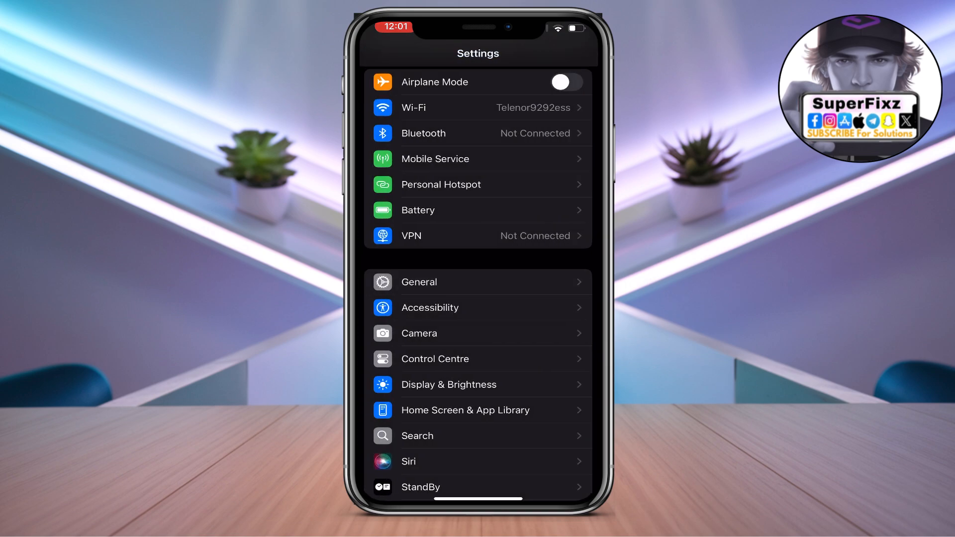
# Check the UAE PASS App Store page to confirm it is installed at version 6.0.0.
pyautogui.scroll(-3)
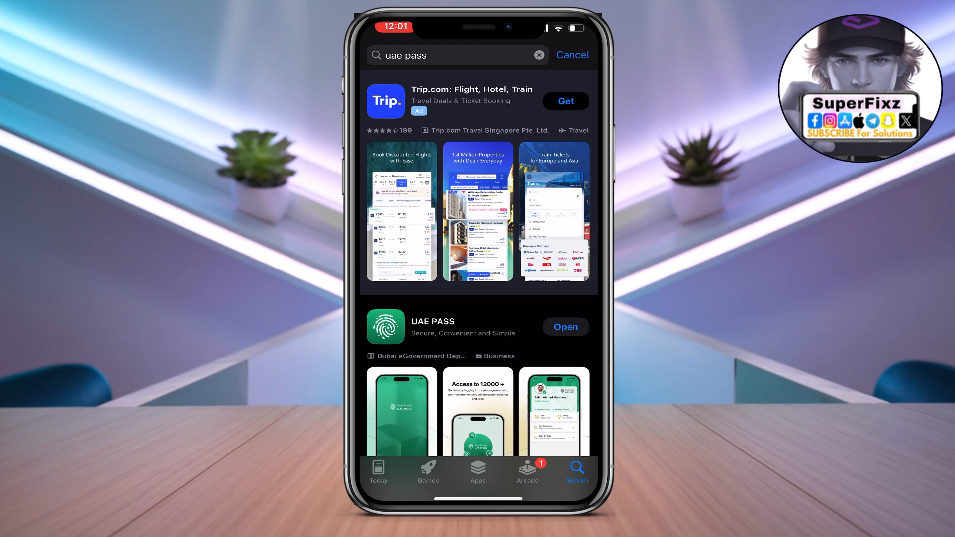
pyautogui.scroll(-3)
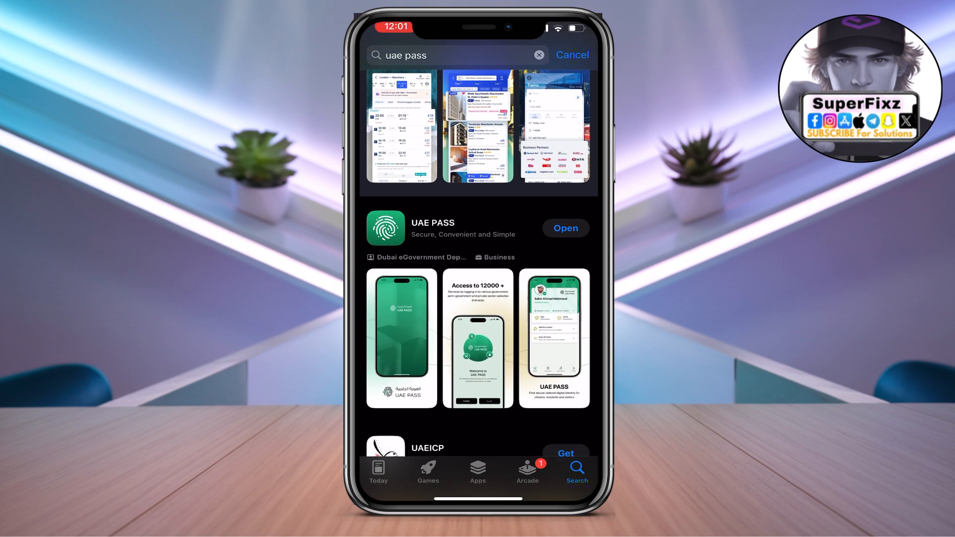
pyautogui.click(432, 227)
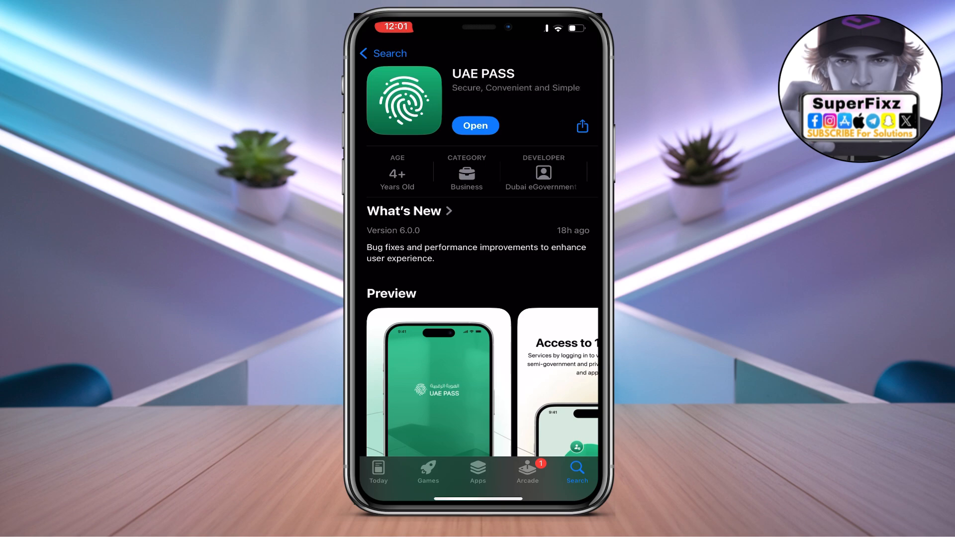
pyautogui.scroll(-3)
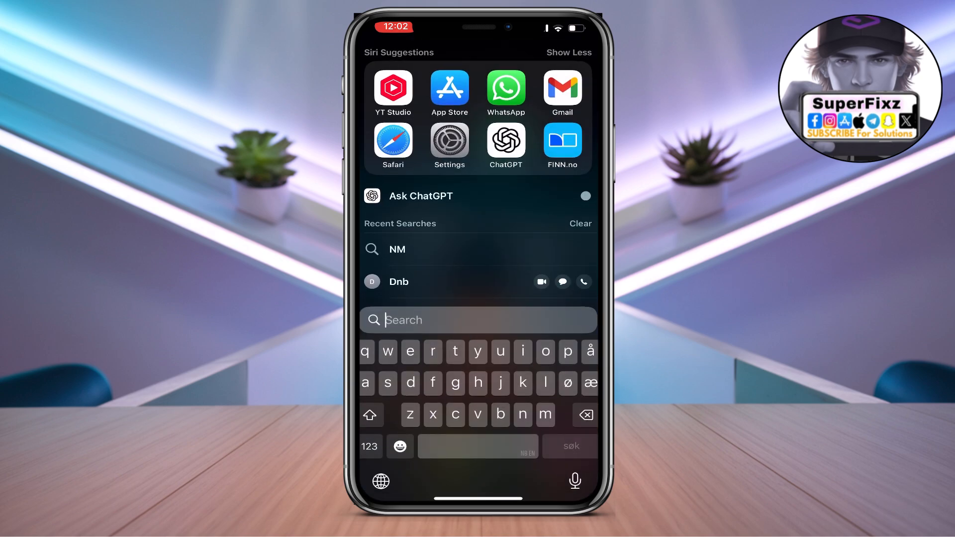
# Launch Settings from suggestions and go to Face ID & Passcode.
pyautogui.click(449, 144)
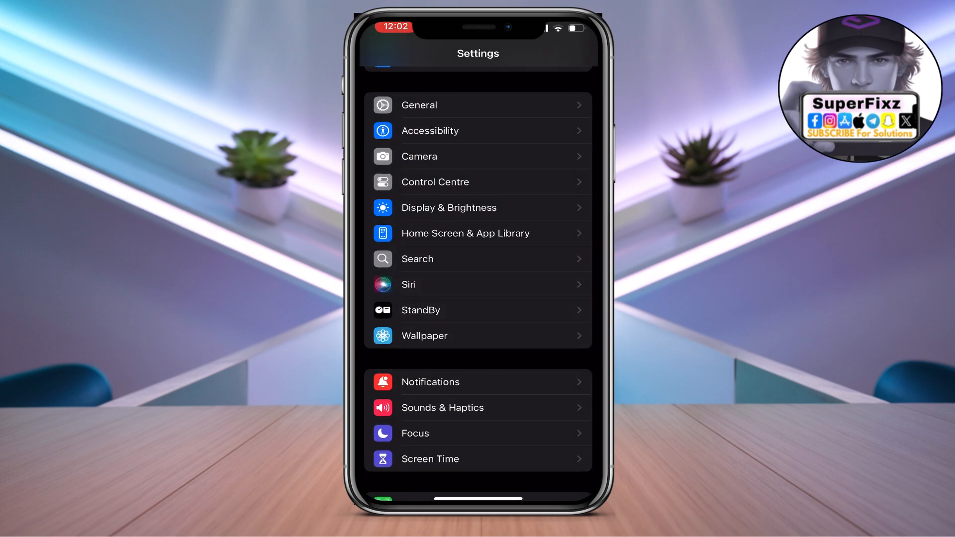
pyautogui.scroll(-3)
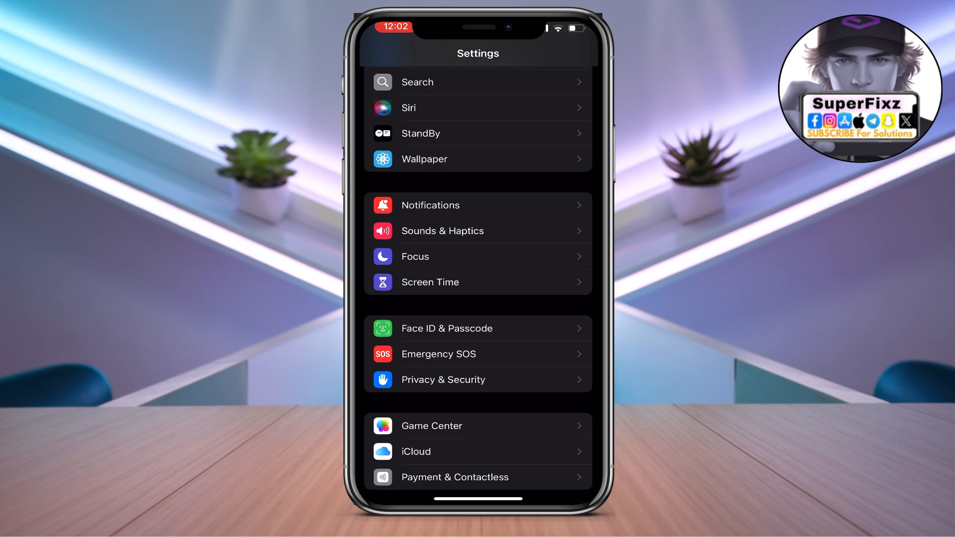
pyautogui.click(446, 328)
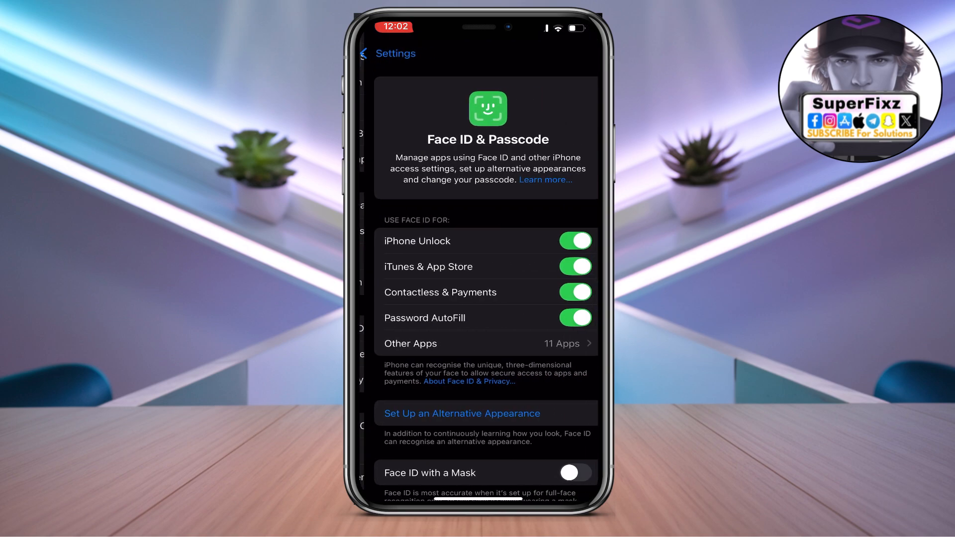
pyautogui.scroll(-3)
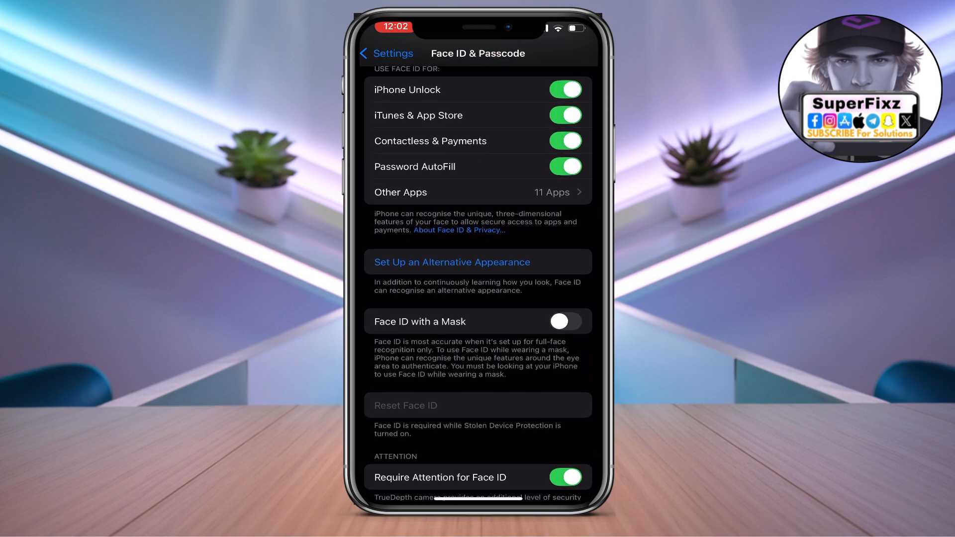
pyautogui.scroll(-3)
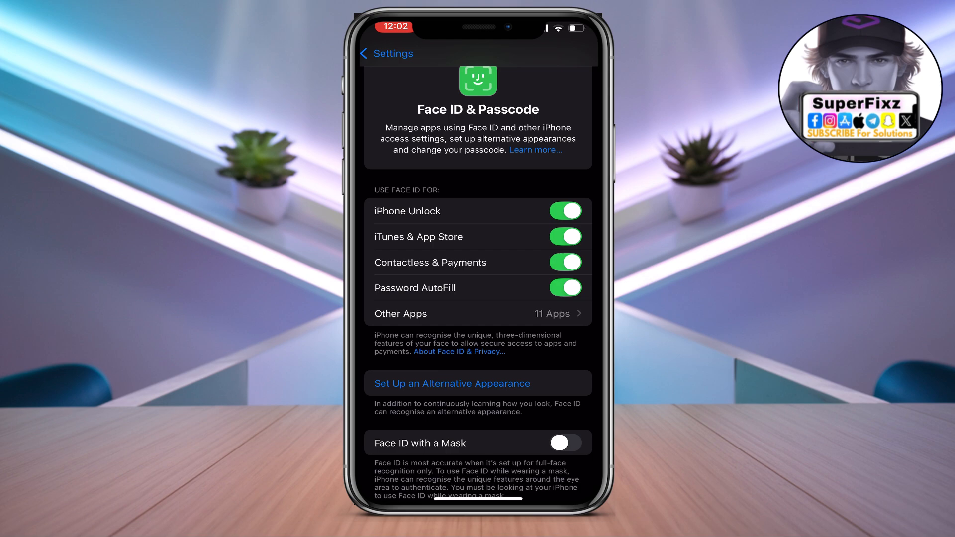
pyautogui.scroll(-3)
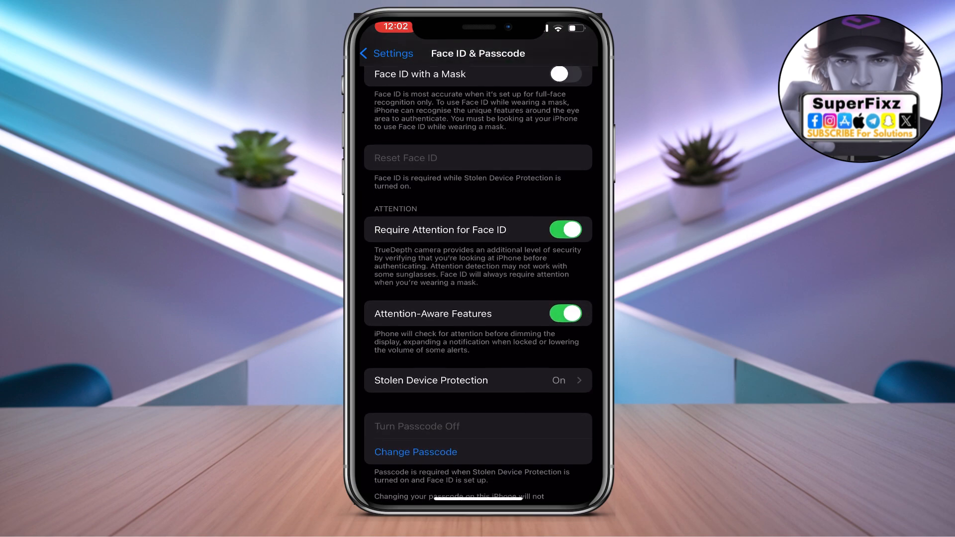
pyautogui.scroll(-3)
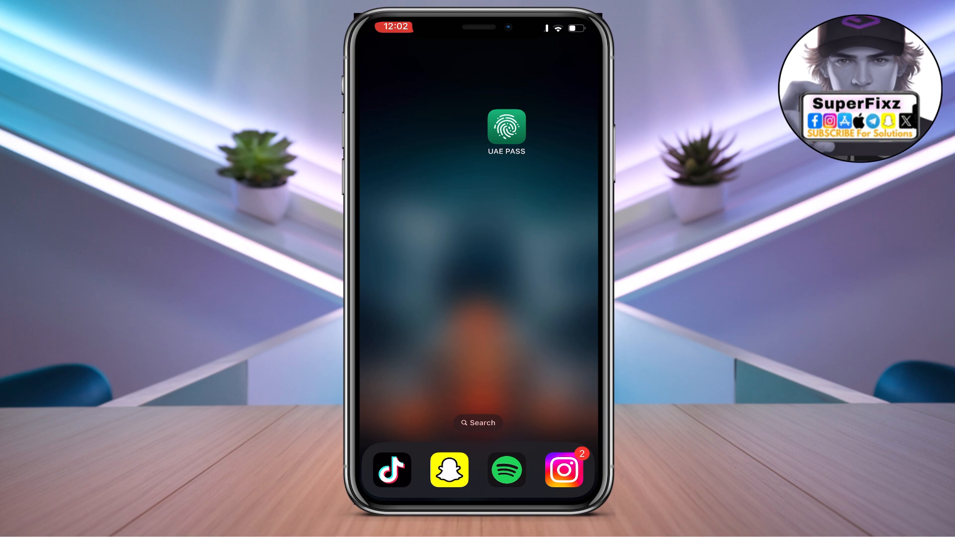
# Launch UAE PASS from its Home Screen icon until the green splash screen loads.
pyautogui.click(506, 127)
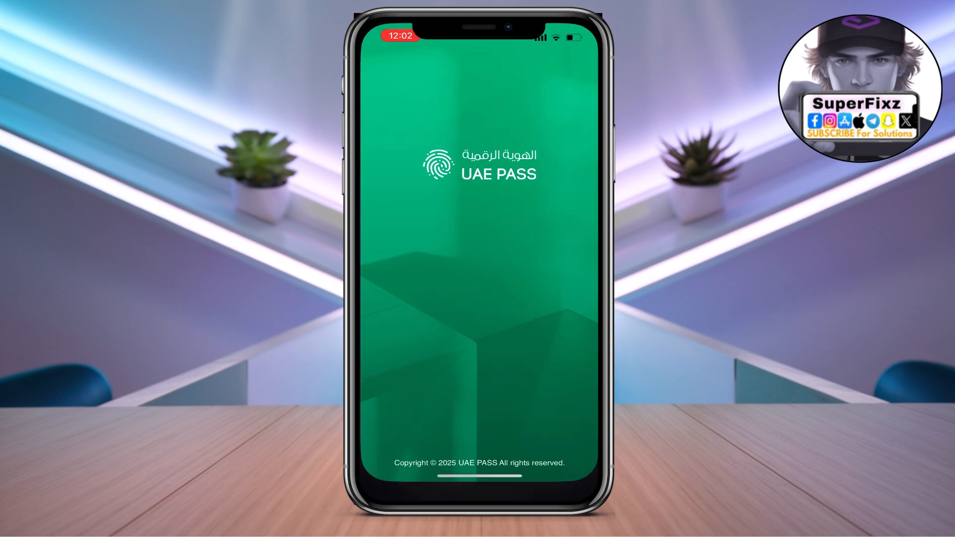